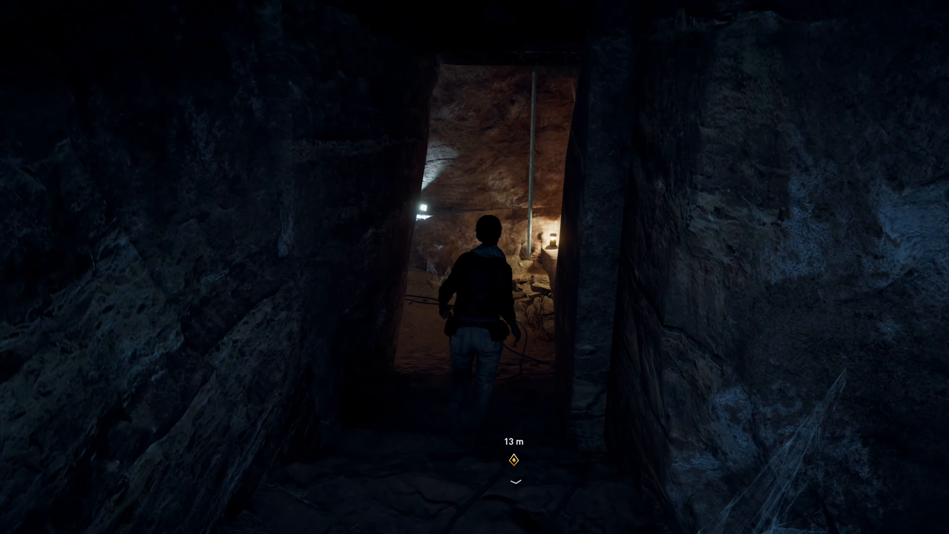
- Walk the tomb, dismiss the 'Lost in time' collectible, and reach the laptop to show its Blood Drive desktop
key("w")
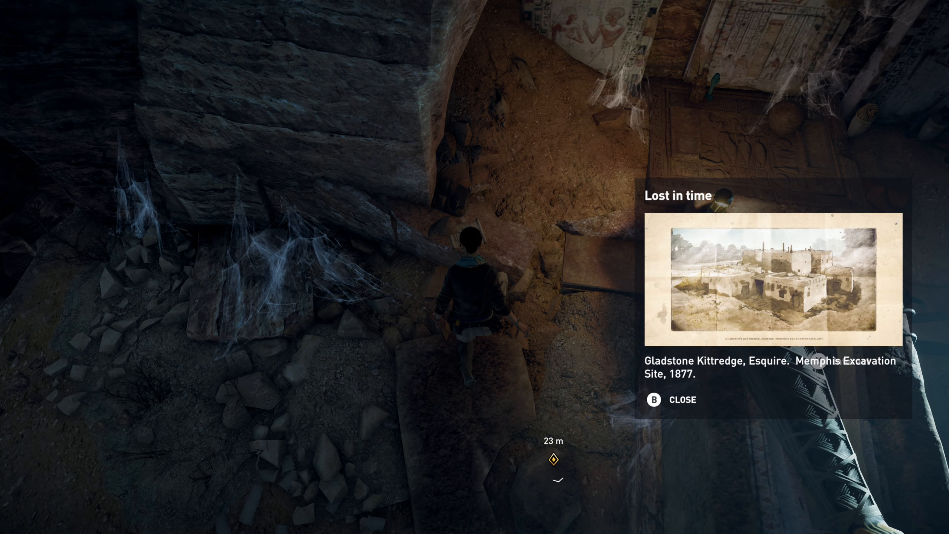
key("b")
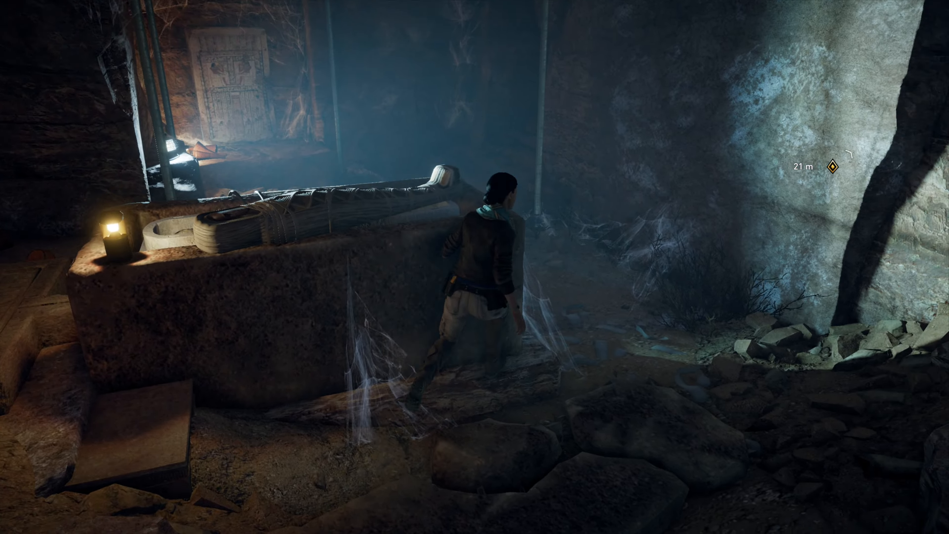
key("w")
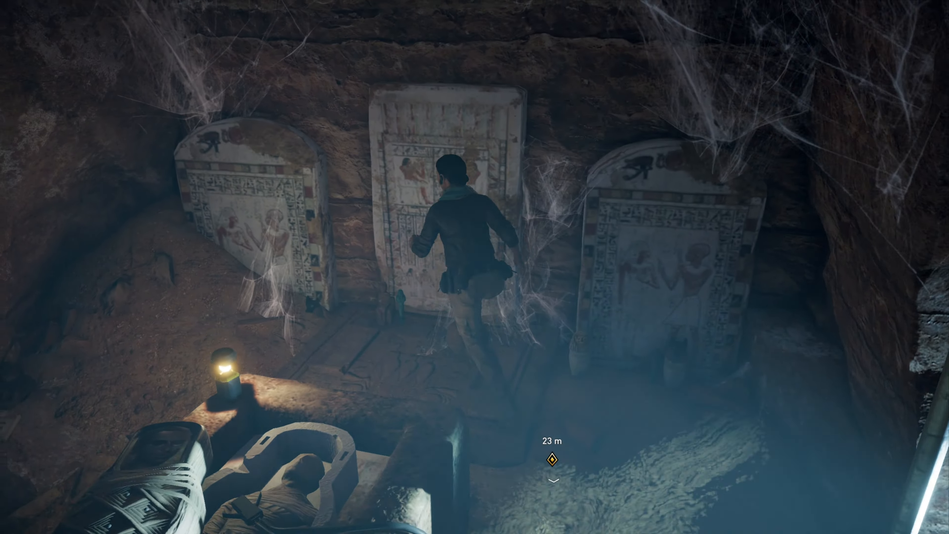
key("w")
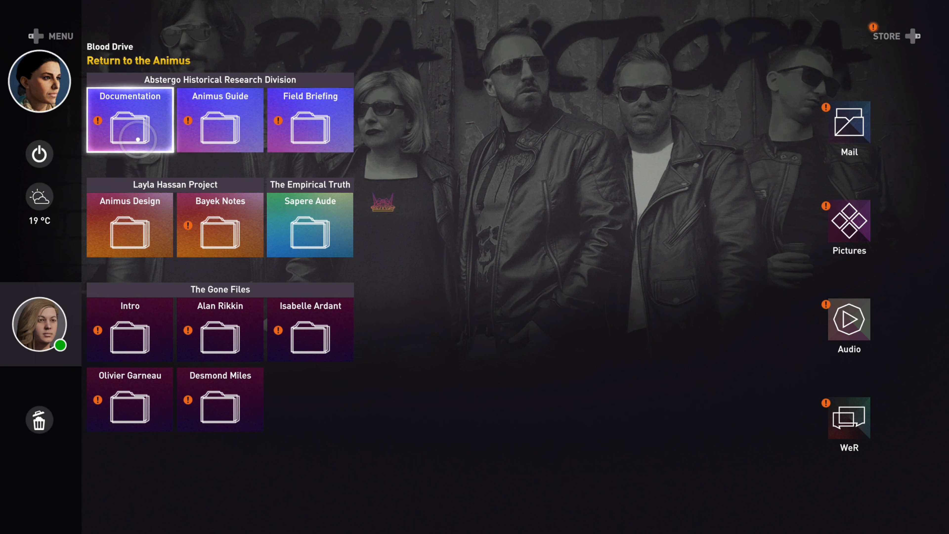
- Clear the Documentation folder alert and start the 'Such ennui, much bored' audio log
left_click(130, 120)
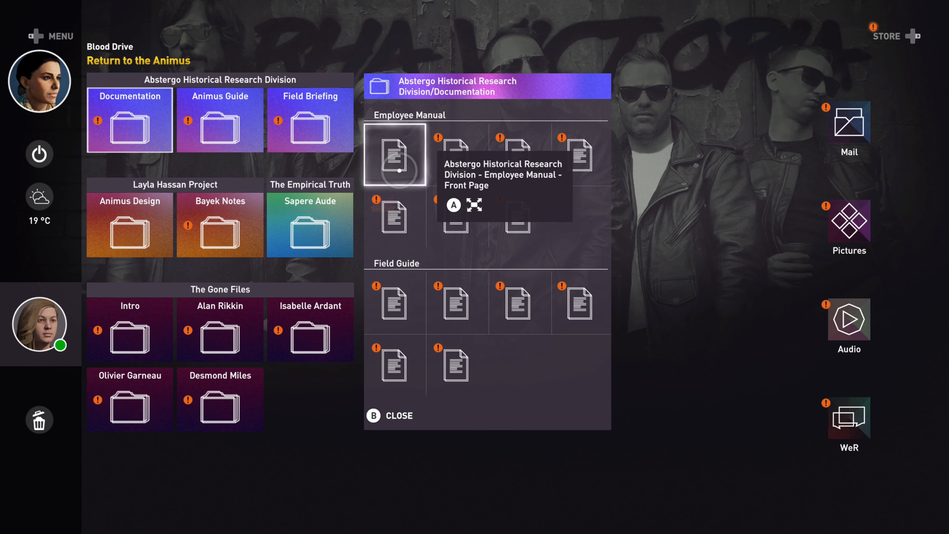
left_click(394, 155)
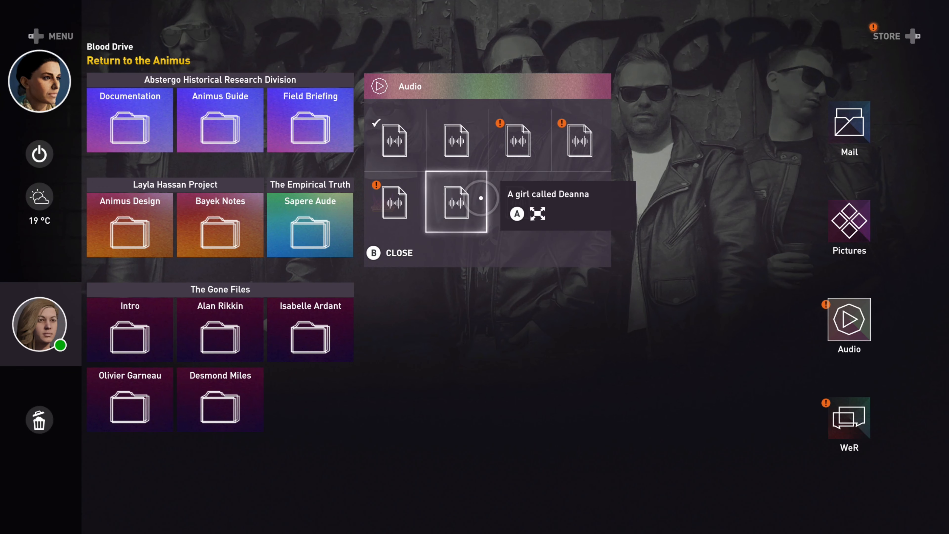
left_click(458, 202)
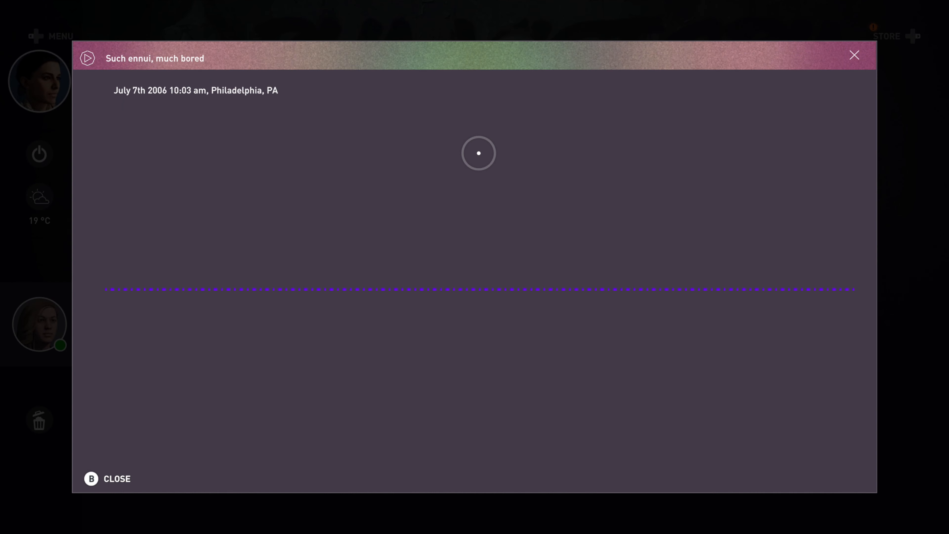
- Play through 'Under the hood' and the following logs until 'Found the mother lode' is playing
left_click(87, 57)
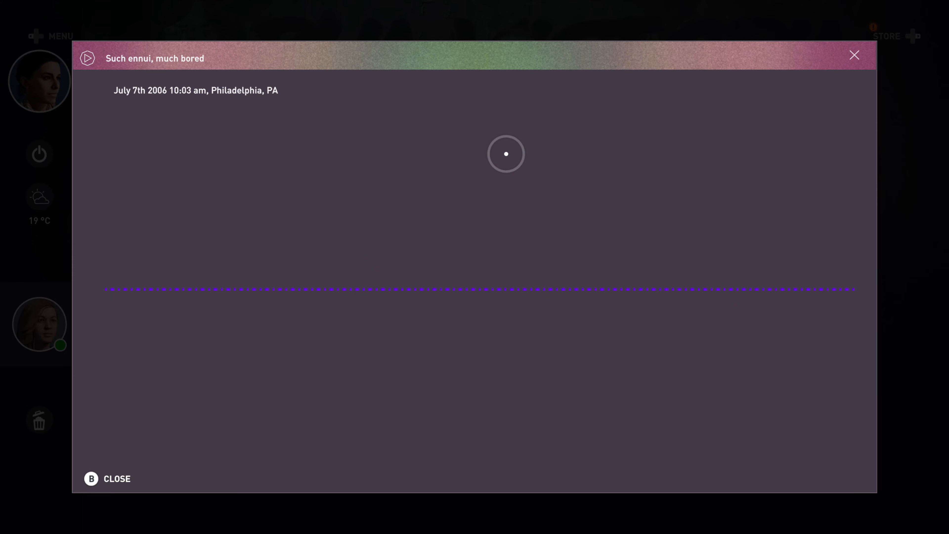
left_click(87, 58)
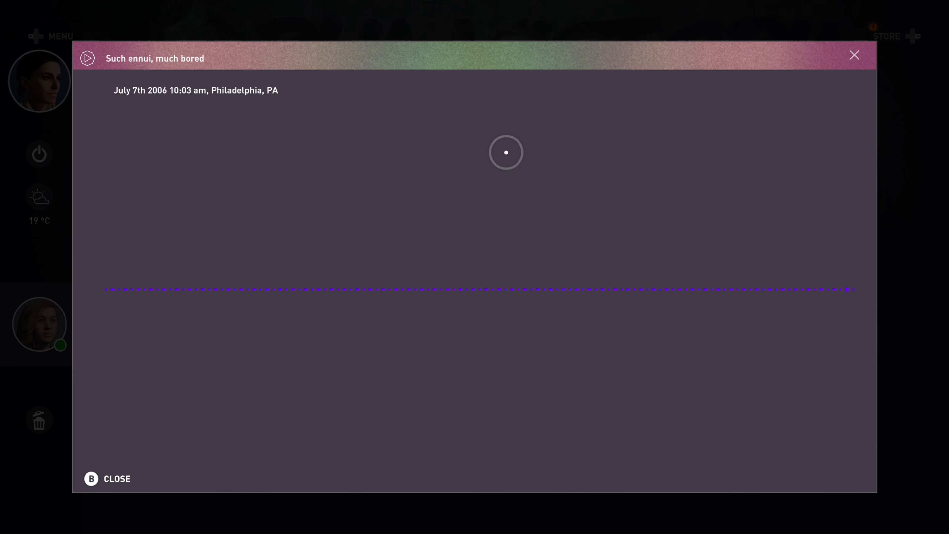
left_click(87, 58)
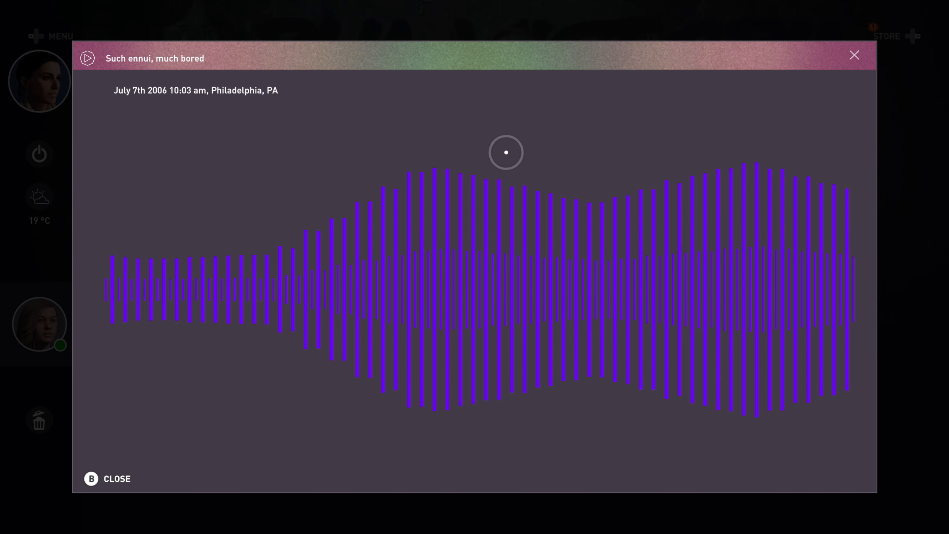
left_click(854, 54)
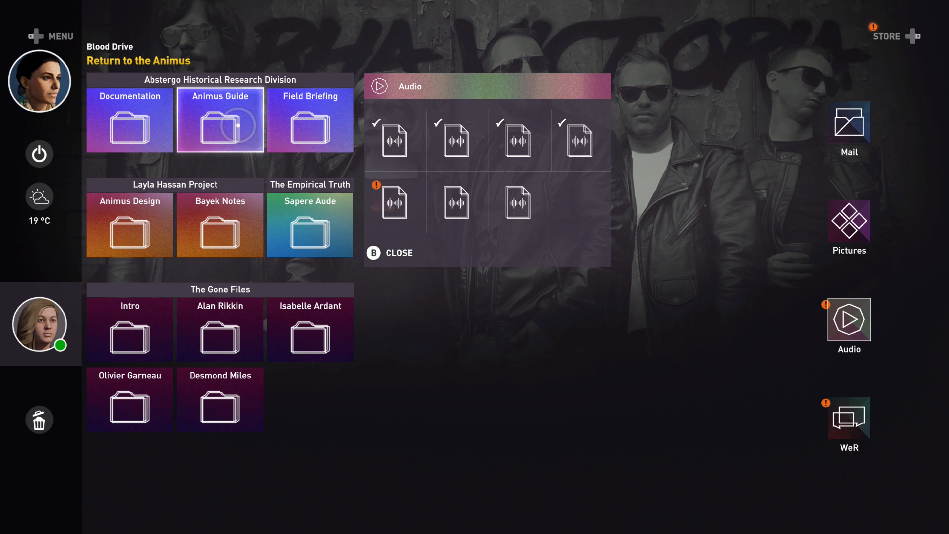
left_click(393, 202)
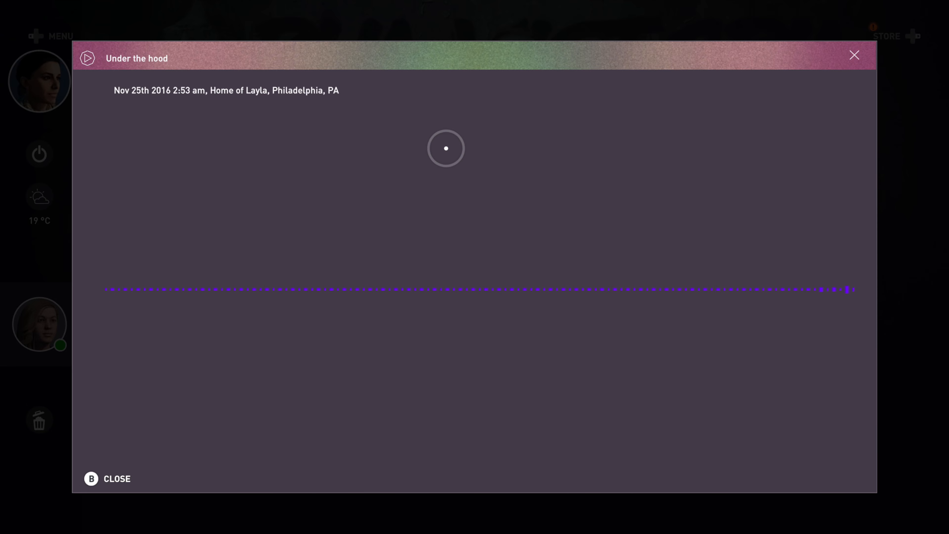
left_click(854, 54)
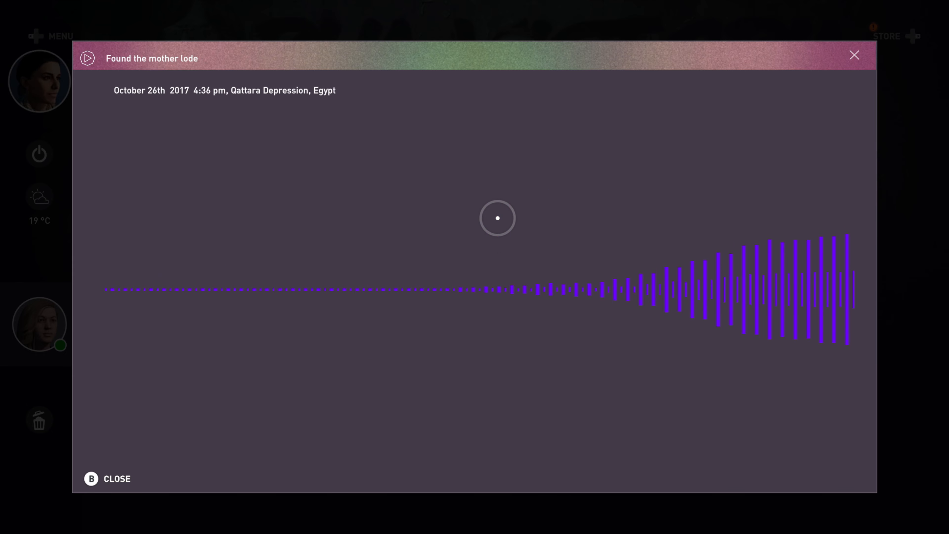
- Finish the 'Found the mother lode' log and leave the laptop for the camp supply case
left_click(88, 59)
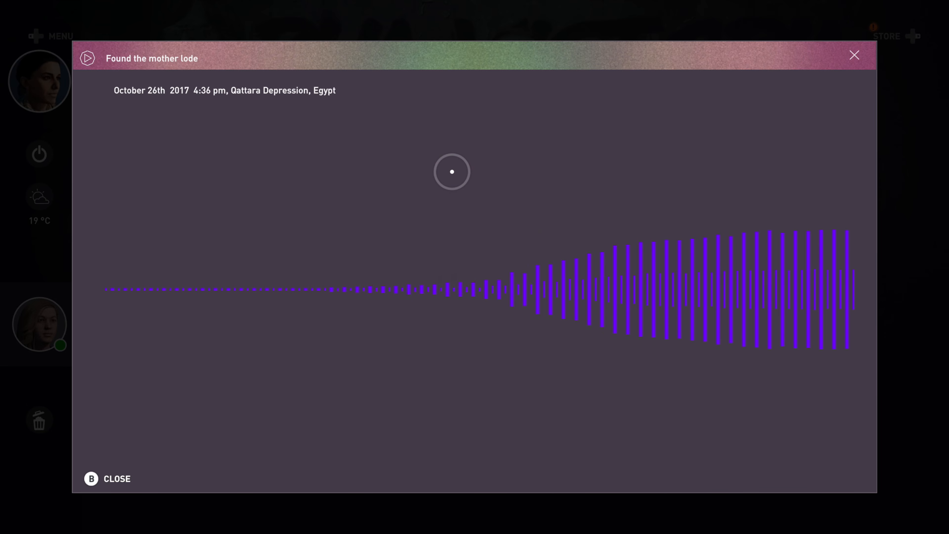
left_click(88, 58)
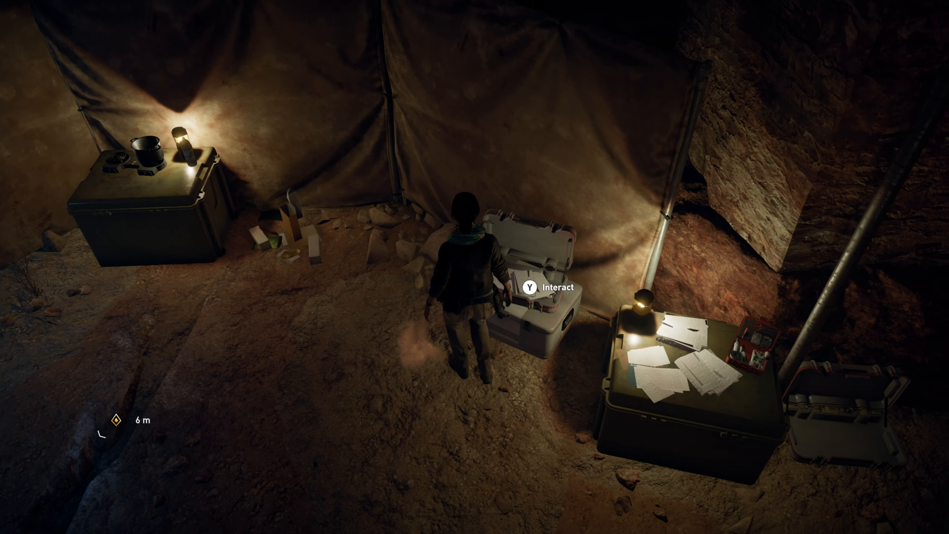
- Read the 'In Flight Entertainment' magazine from the crate, then run up the stairs out of the tomb
key("y")
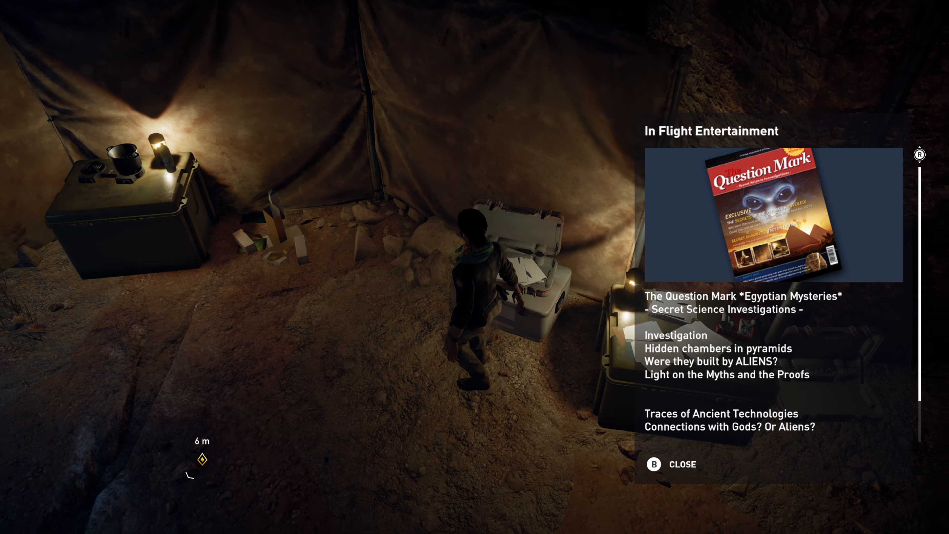
key("b")
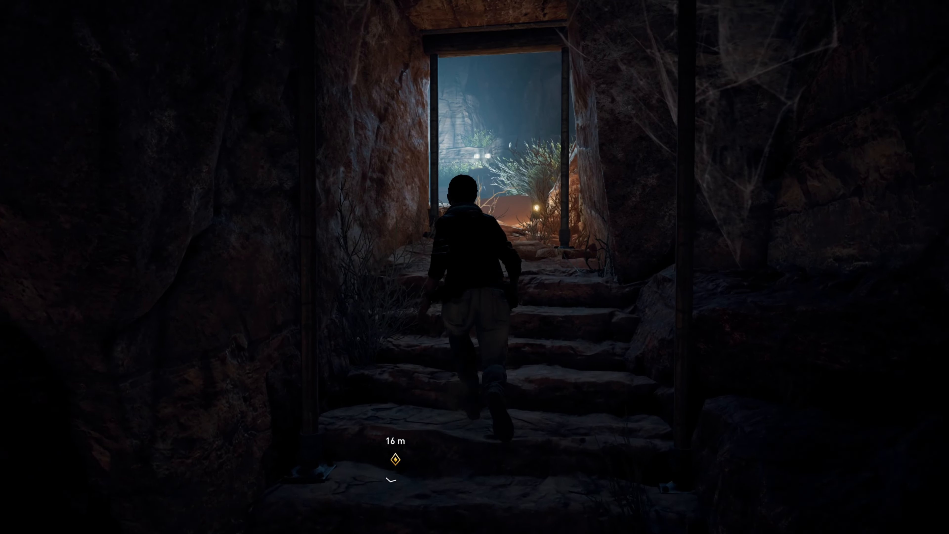
key("w")
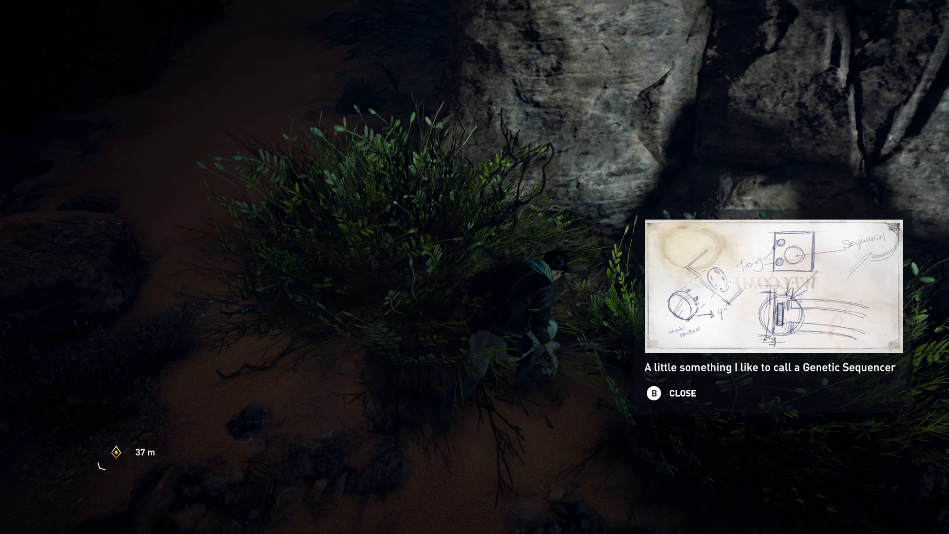
- Put away the Genetic Sequencer sketch and sprint along the canyon ledge toward the waypoint
key("b")
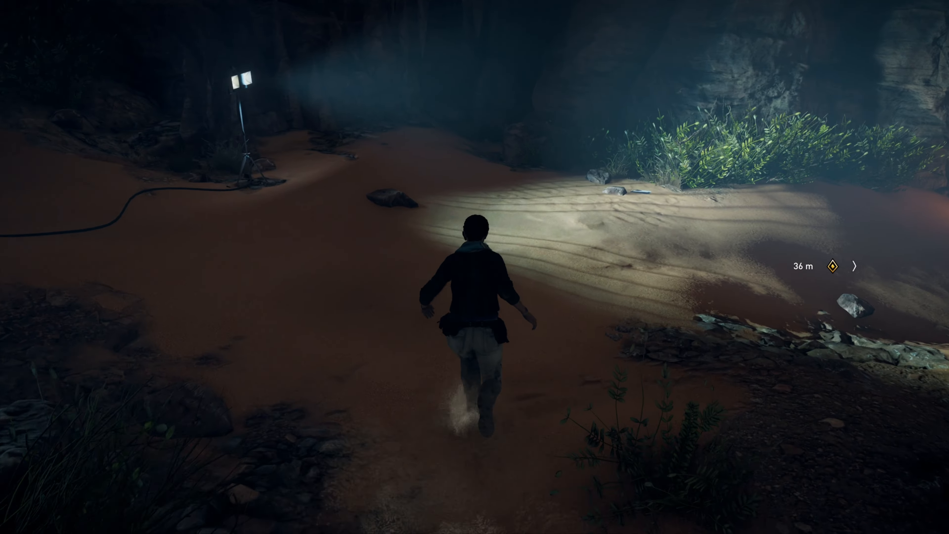
key("w")
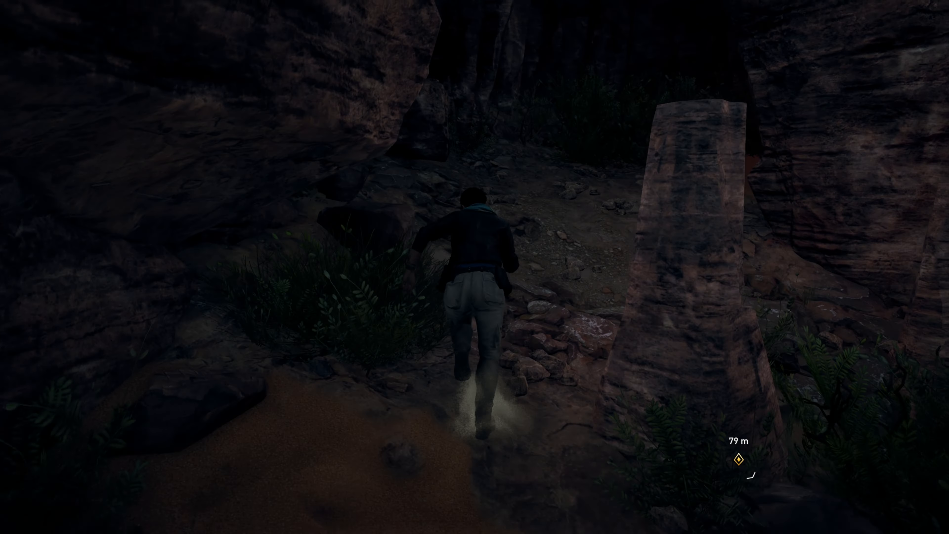
key("w")
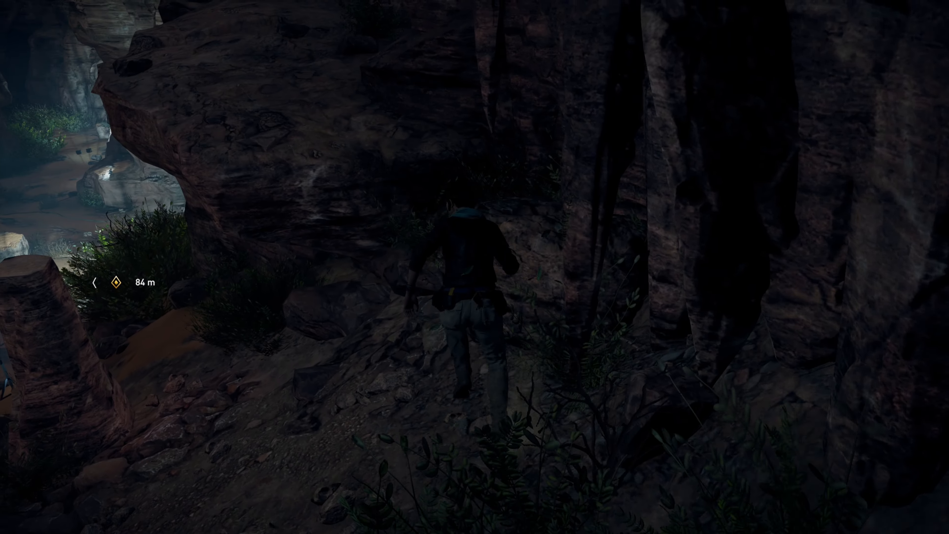
key("w")
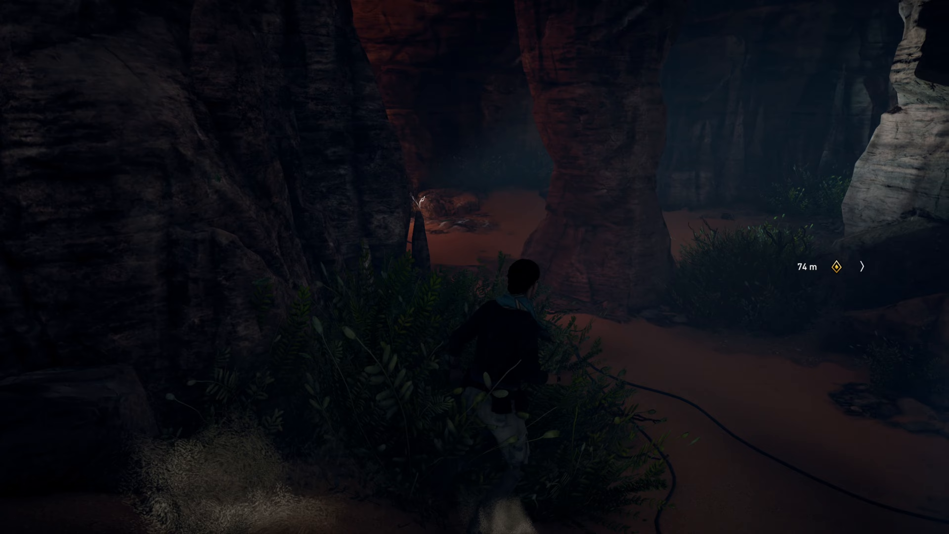
key("w")
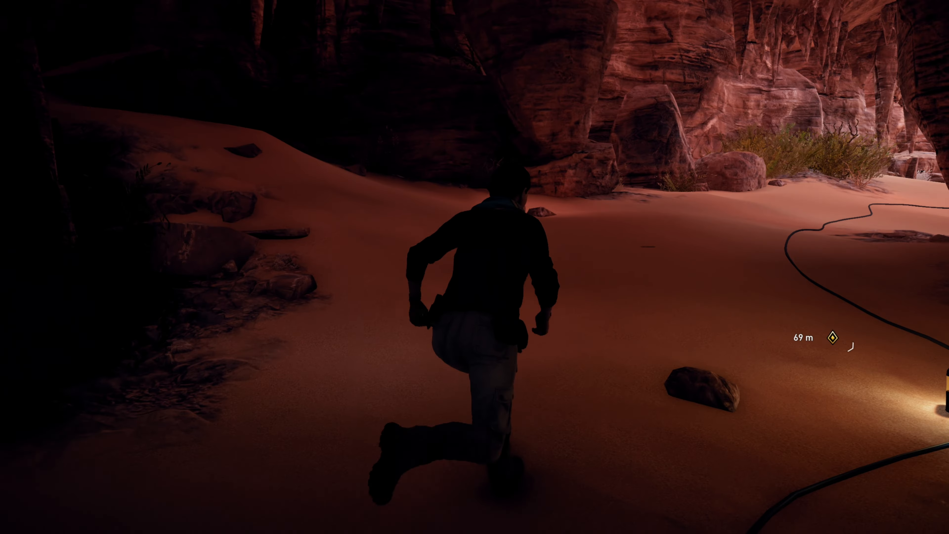